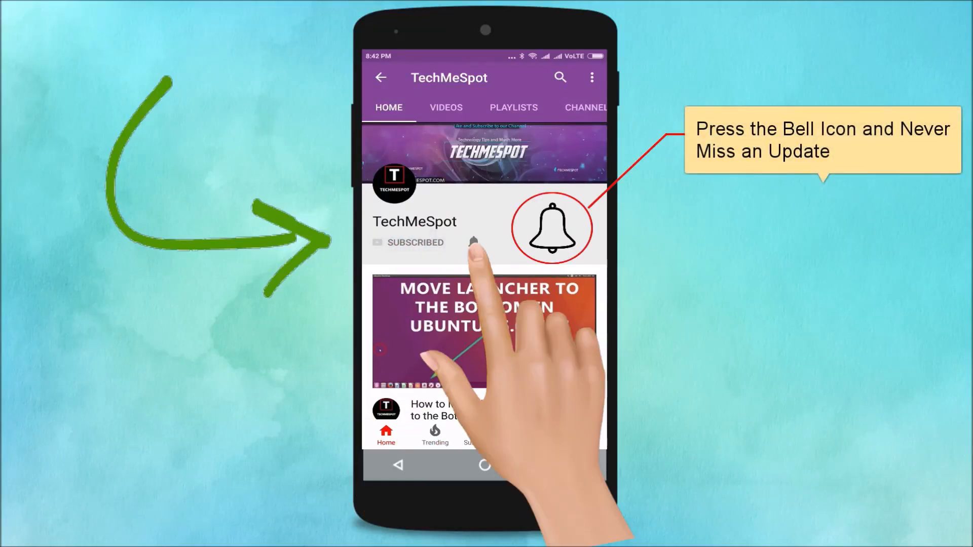
Dismiss the channel intro so the Windows 10 desktop shows.
{"action": "left_click", "coordinate": [473, 242]}
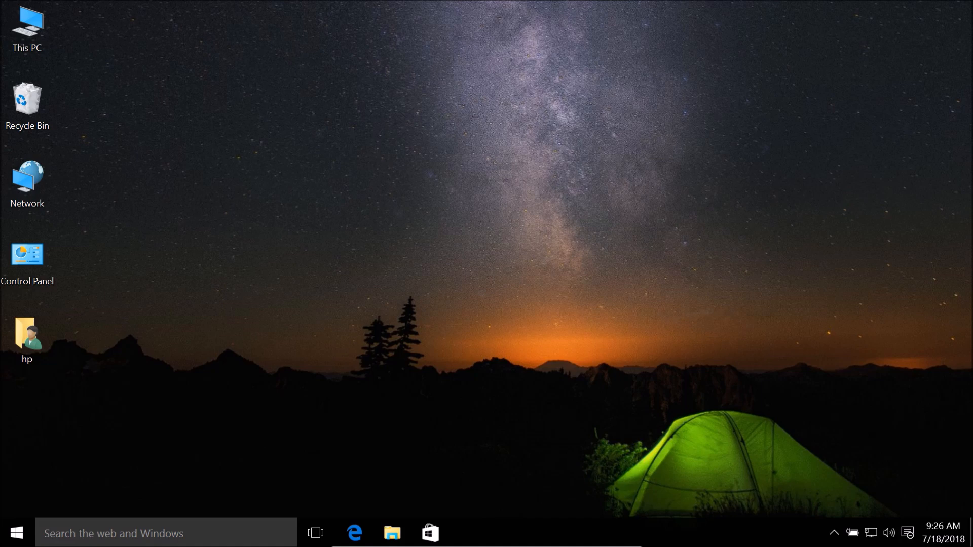
Bring up an empty Run dialog with Windows+R.
{"action": "key", "text": "win+r"}
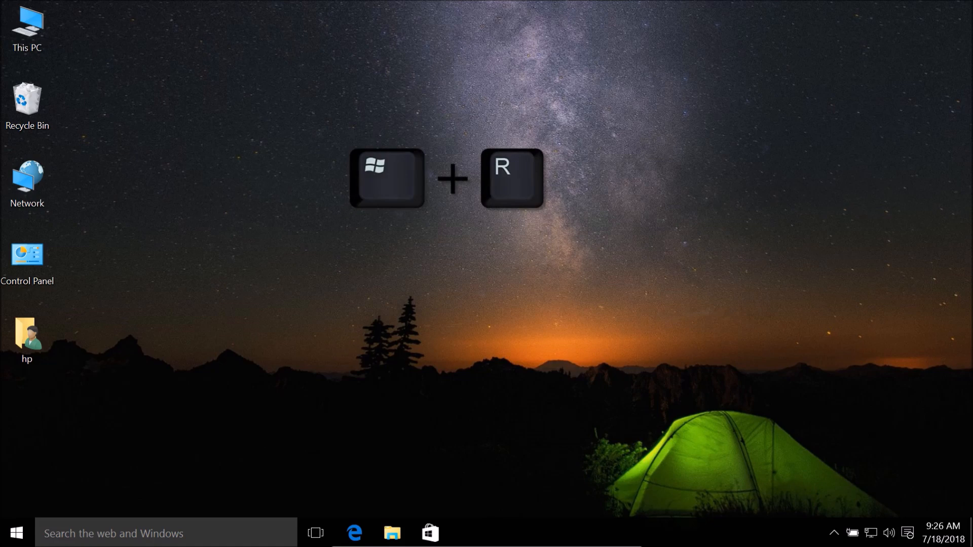
{"action": "key", "text": "win+r"}
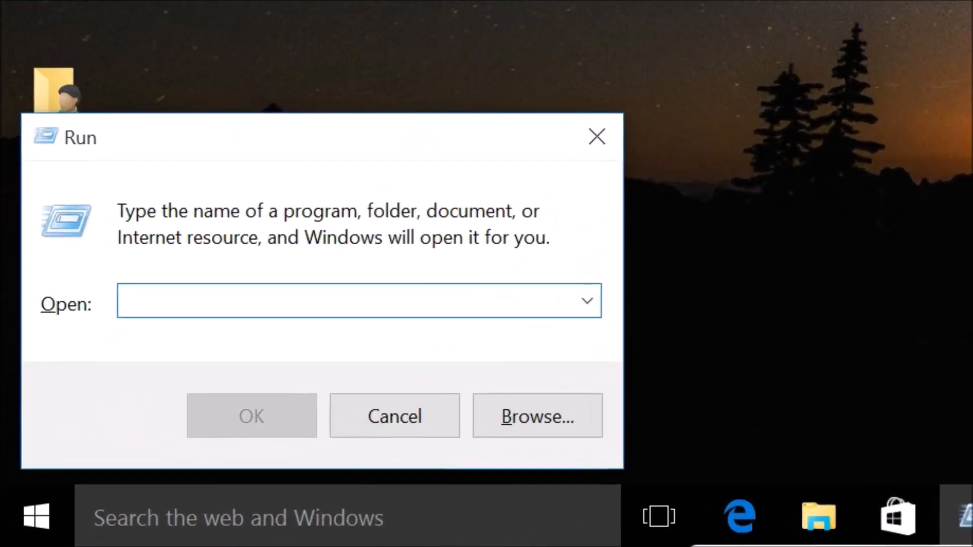
Enter the command 'shutdown /s /t 00' in the Run dialog's Open field.
{"action": "type", "text": "shutdown"}
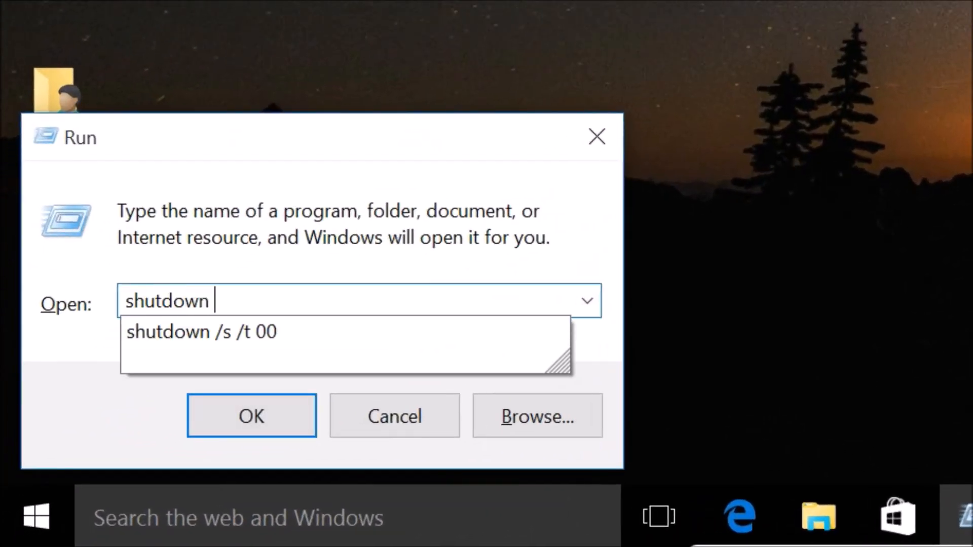
{"action": "type", "text": "/s /"}
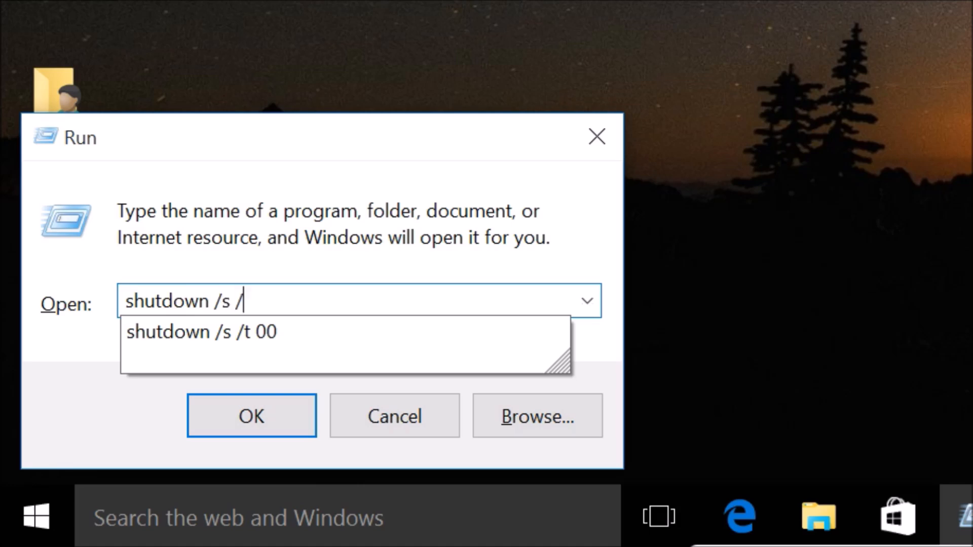
{"action": "type", "text": "t 00"}
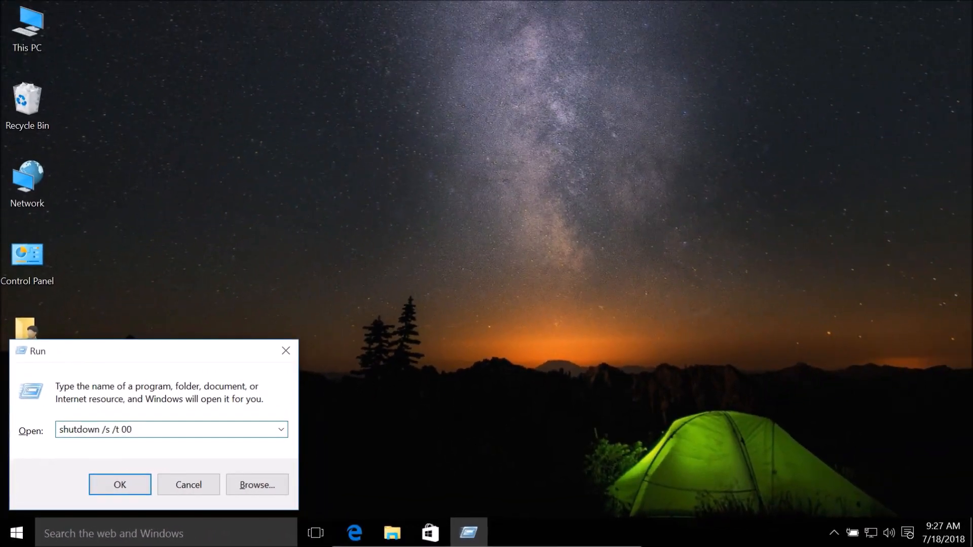
Execute the shutdown command so Windows shows its Shutting down screen.
{"action": "left_click", "coordinate": [120, 484]}
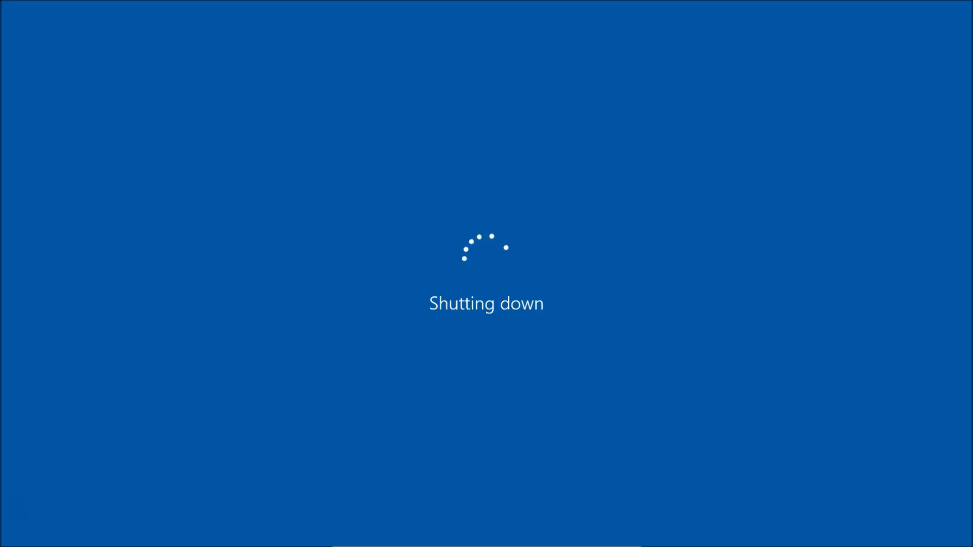